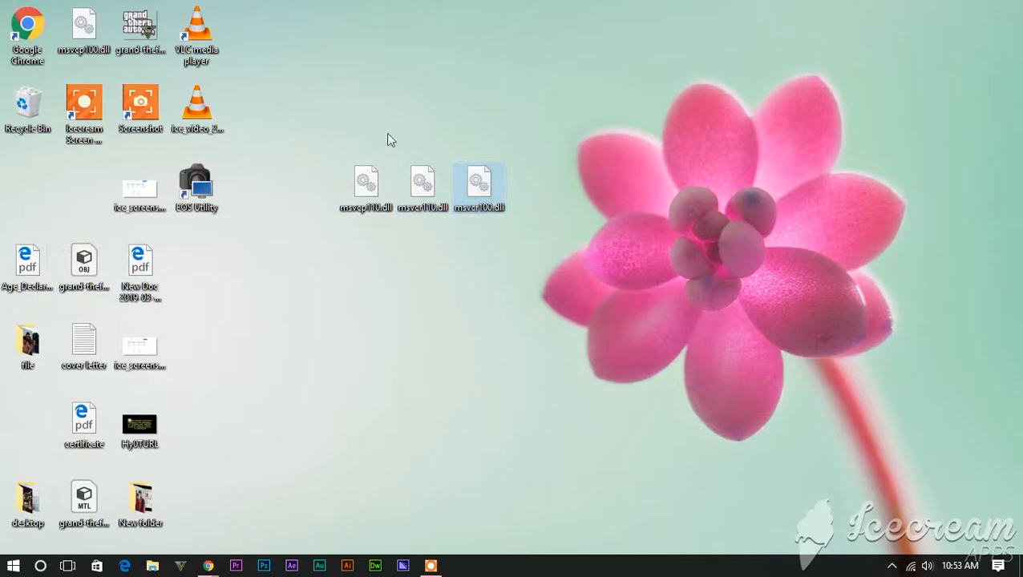
mouse_move(64, 36)
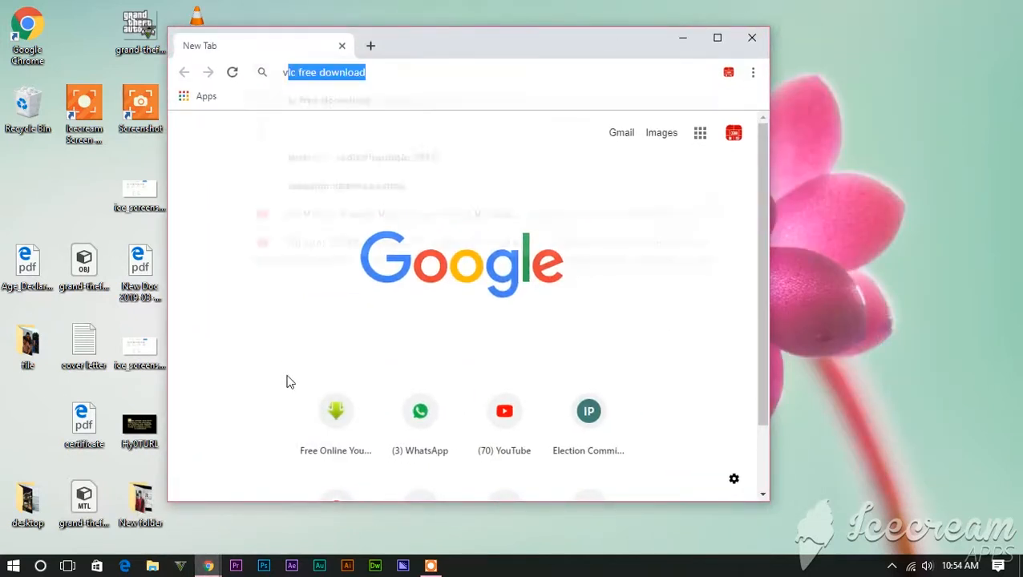
- Search Google for 'visual c++ redistributable 2013' and follow the microsoft.com result
text(visual)
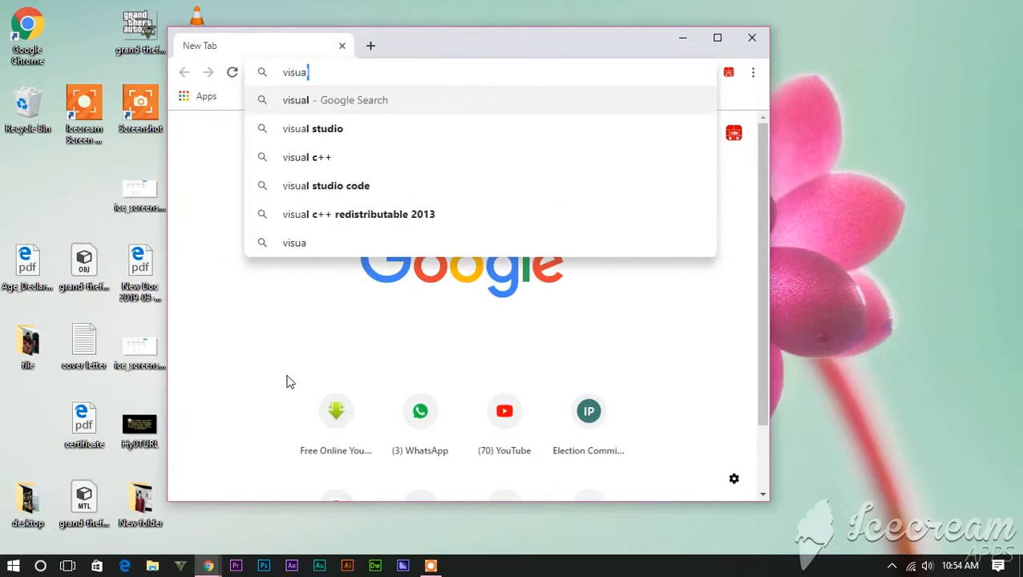
mouse_move(347, 215)
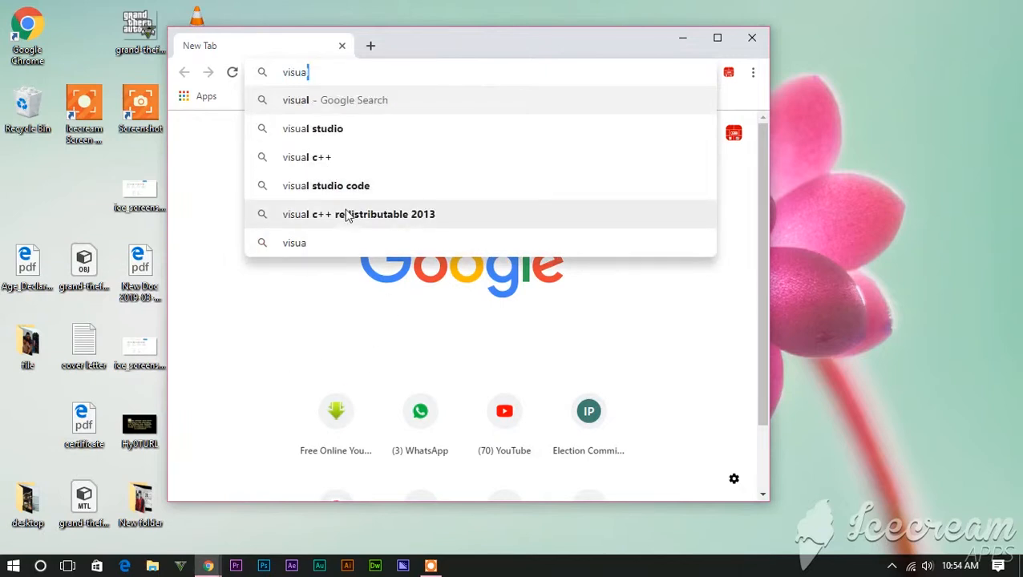
click(385, 215)
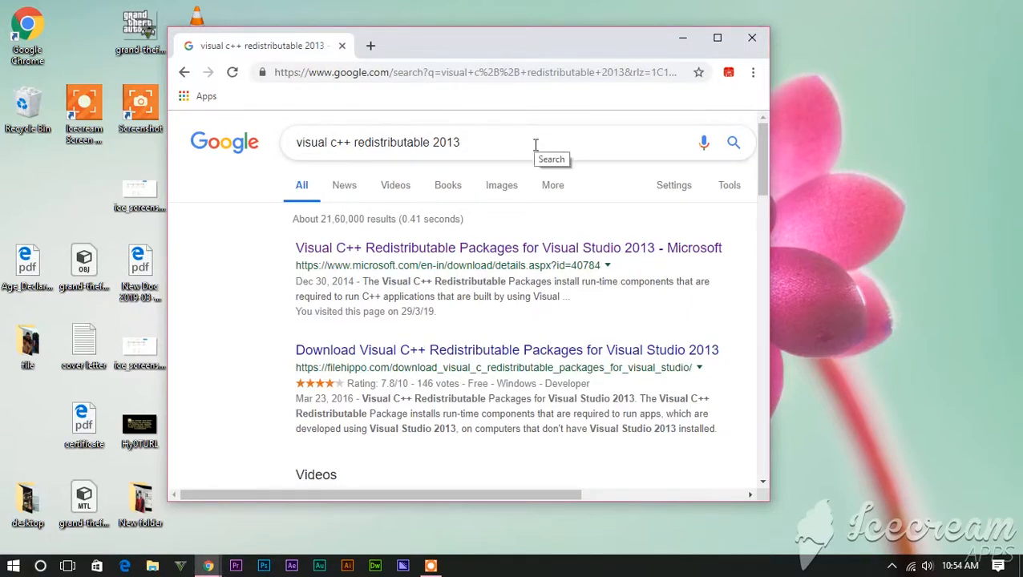
mouse_move(375, 247)
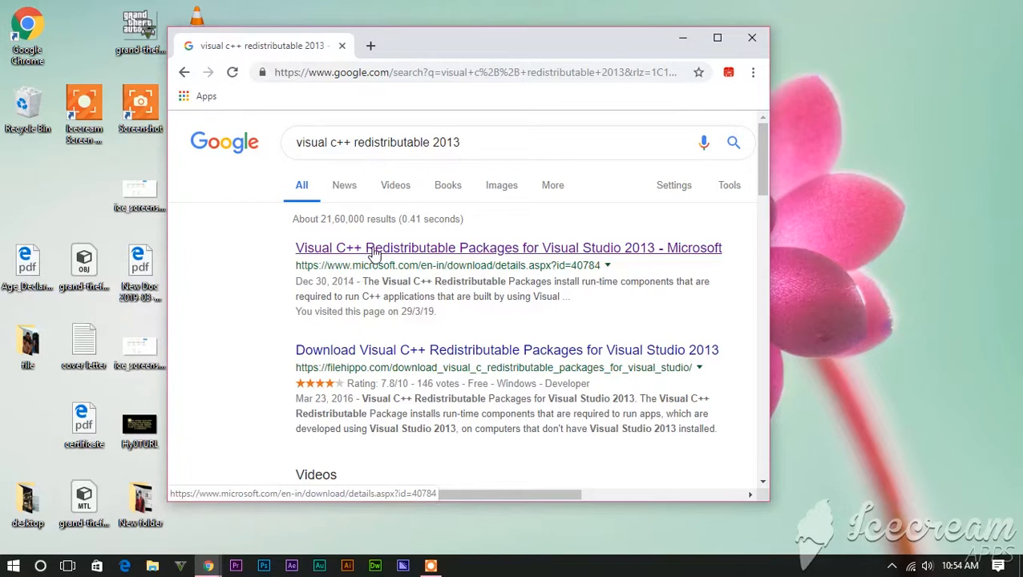
mouse_move(349, 218)
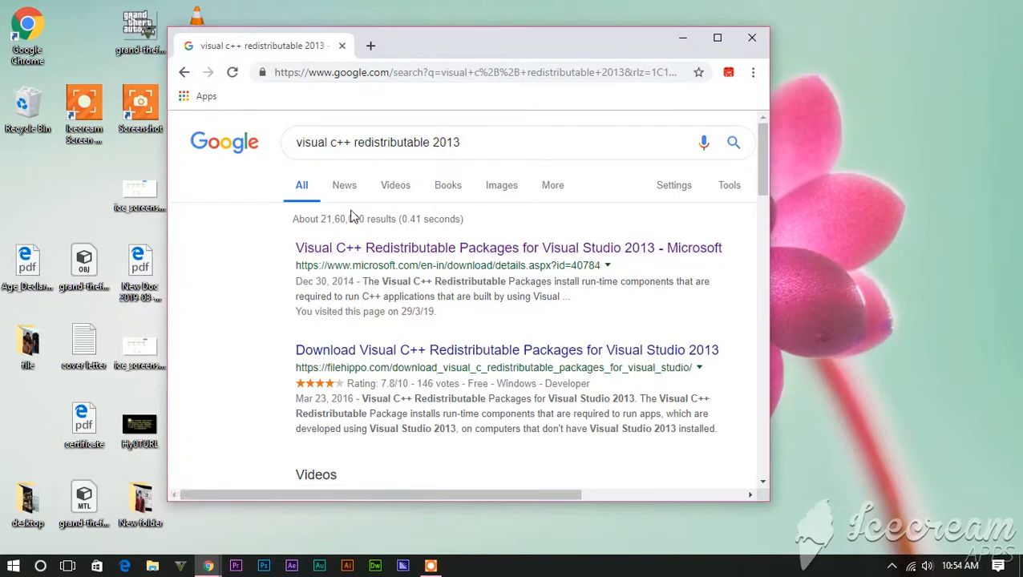
click(506, 247)
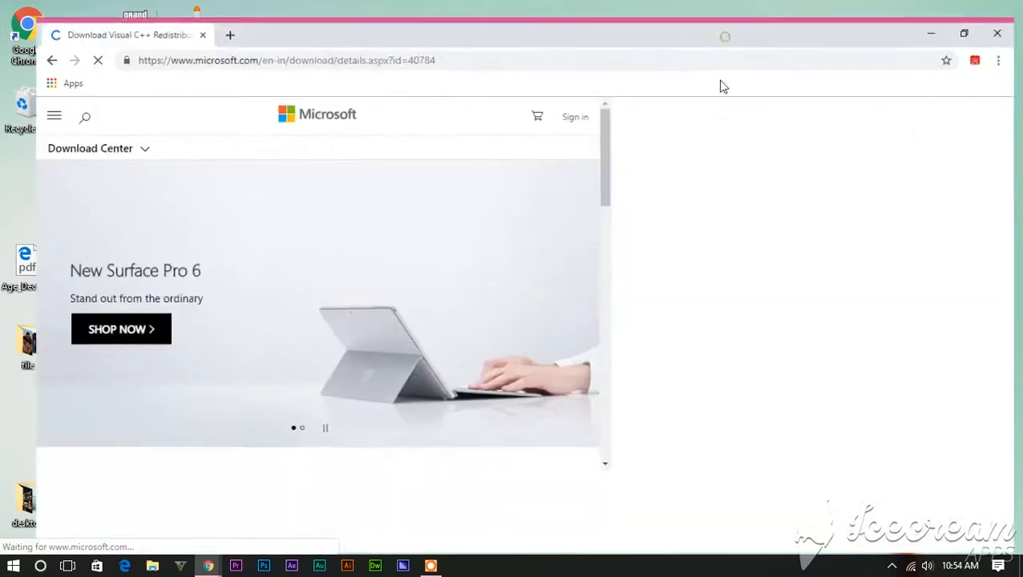
- Choose the download language and start the download to reach the package file list
scroll(down, 3)
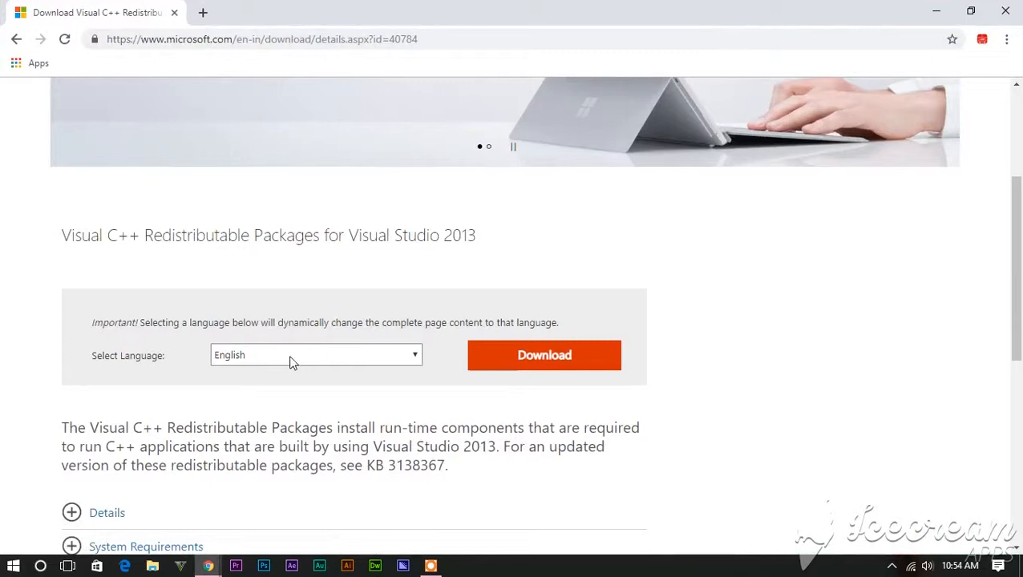
click(316, 356)
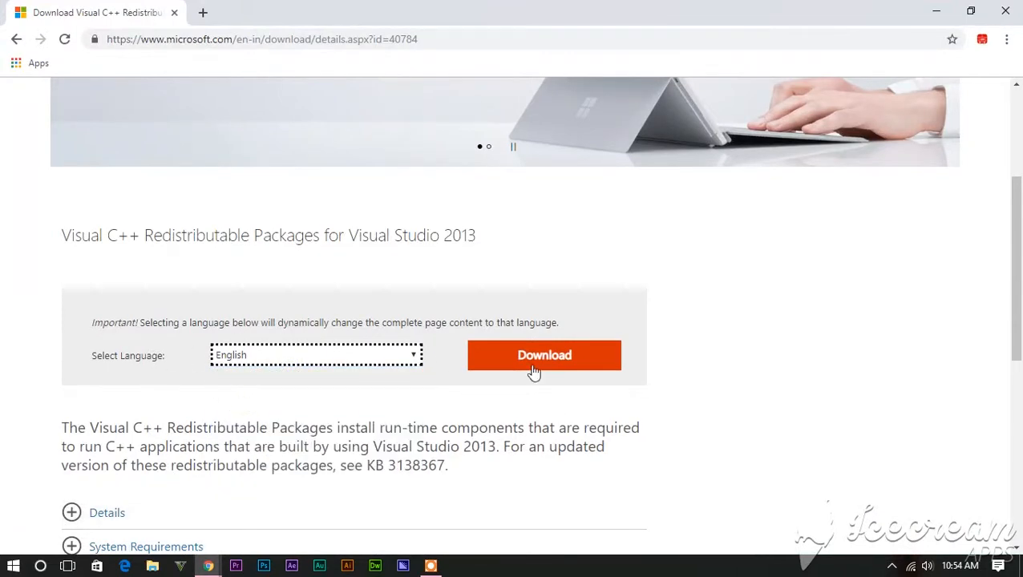
click(544, 356)
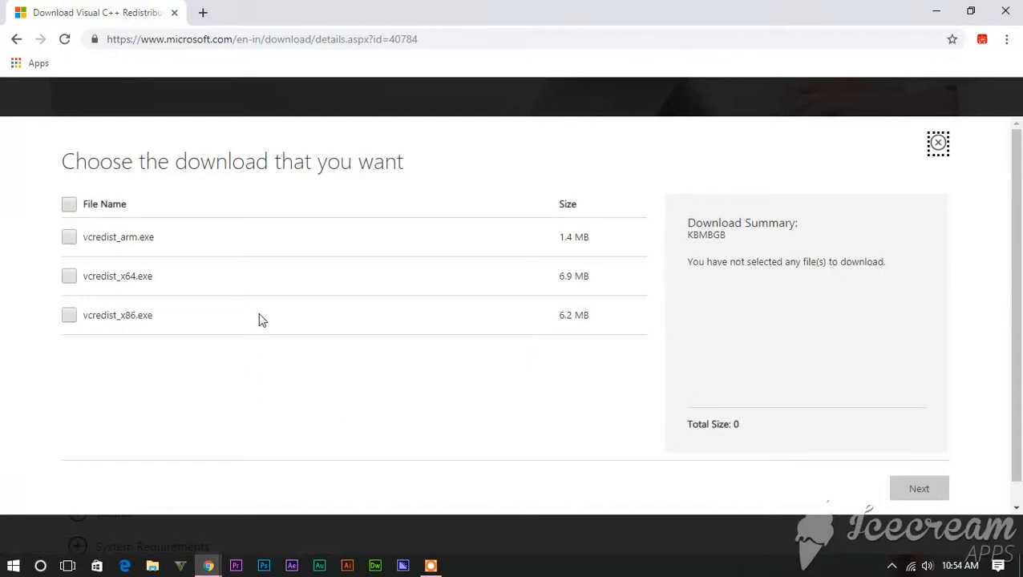
- Select all three vcredist packages (arm, x64, x86), download them, and start the x64 installer
click(69, 238)
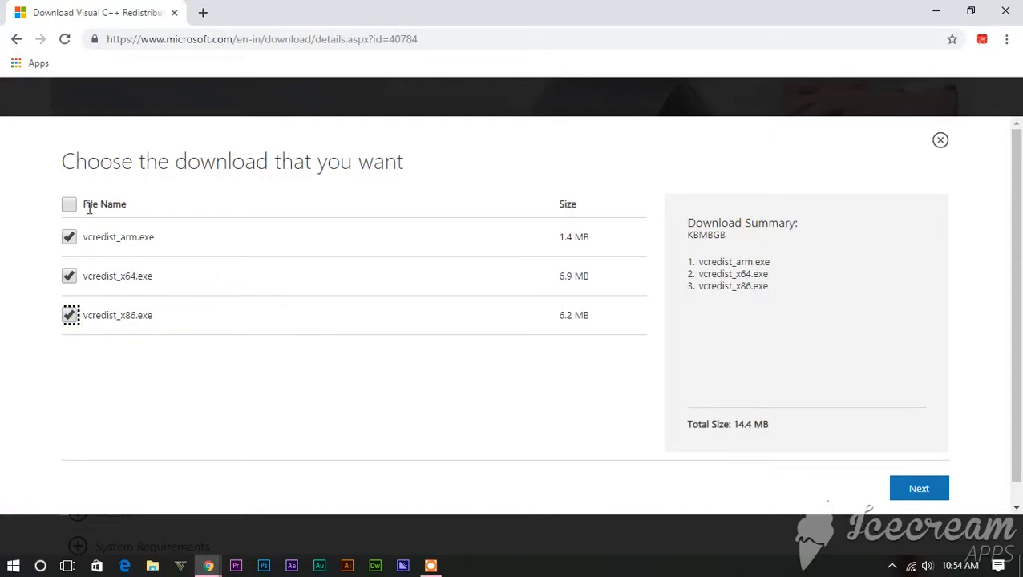
click(69, 204)
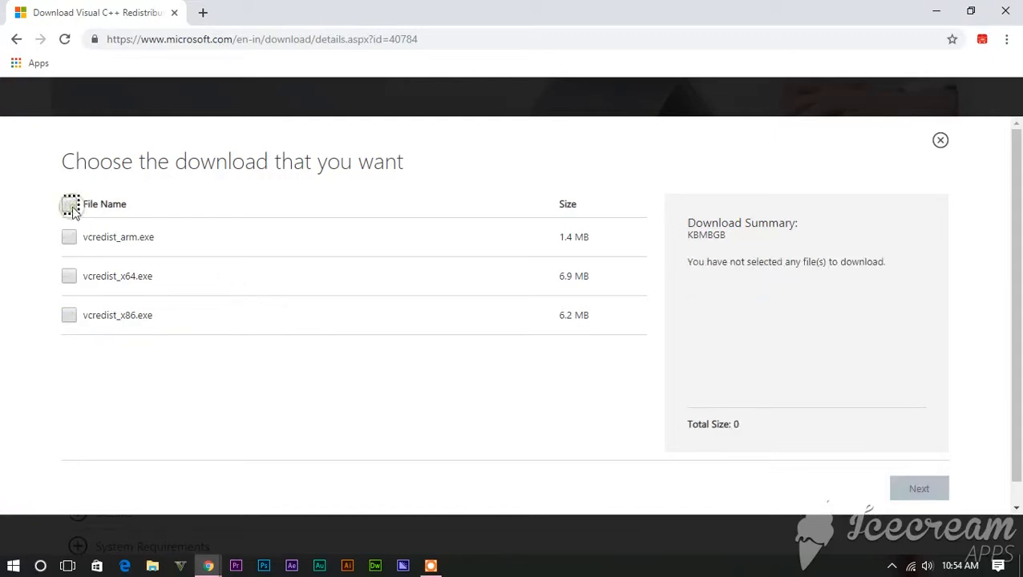
click(69, 205)
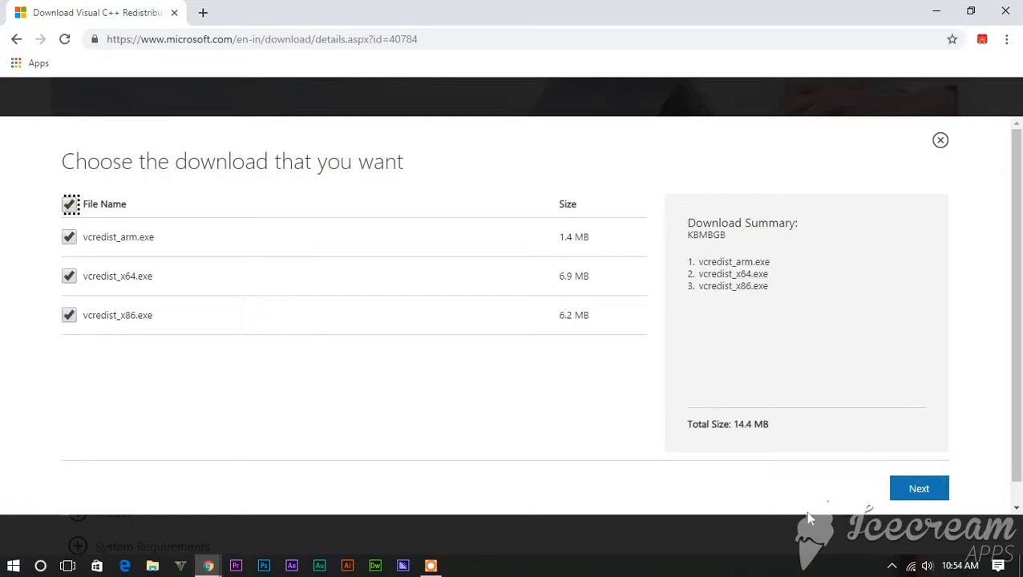
mouse_move(787, 457)
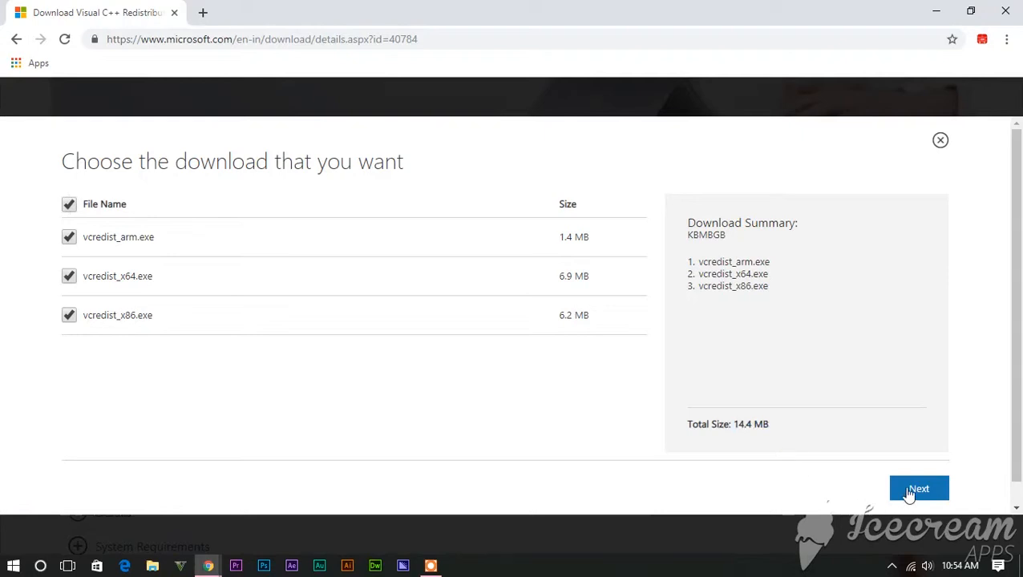
click(919, 488)
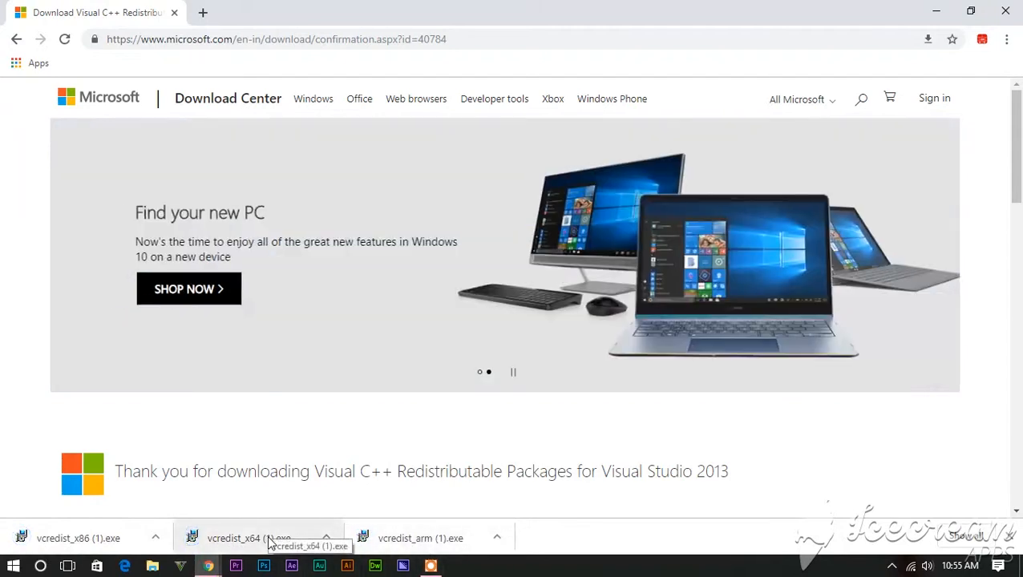
click(249, 539)
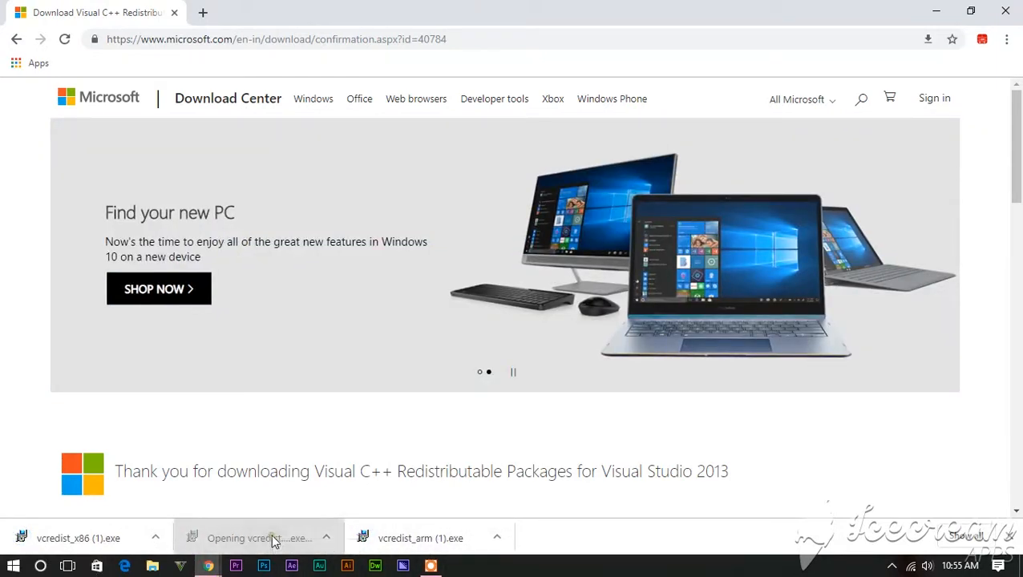
- Run the vcredist_x64 installer and repair it until Setup Successful, then close it
click(258, 539)
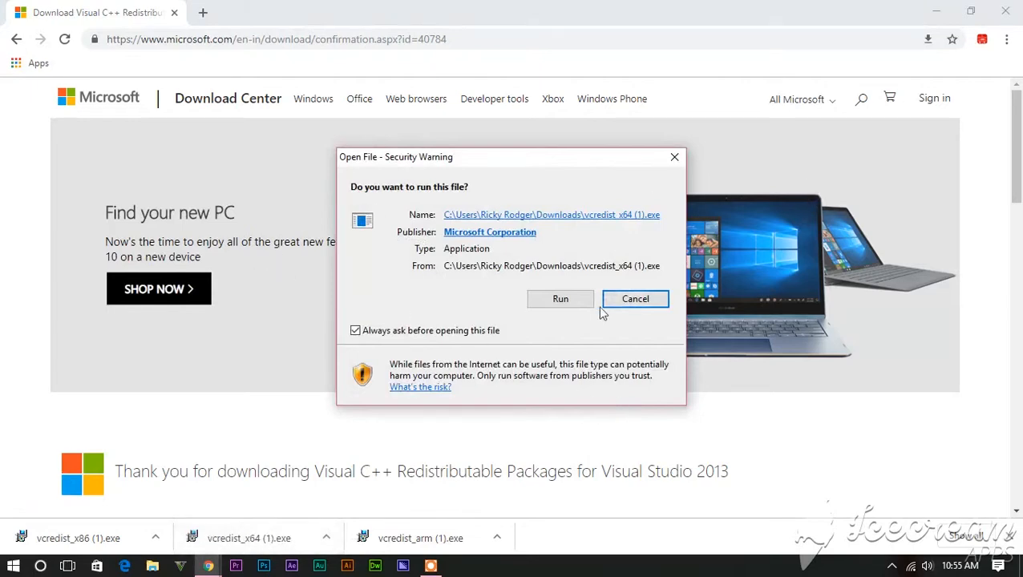
click(561, 299)
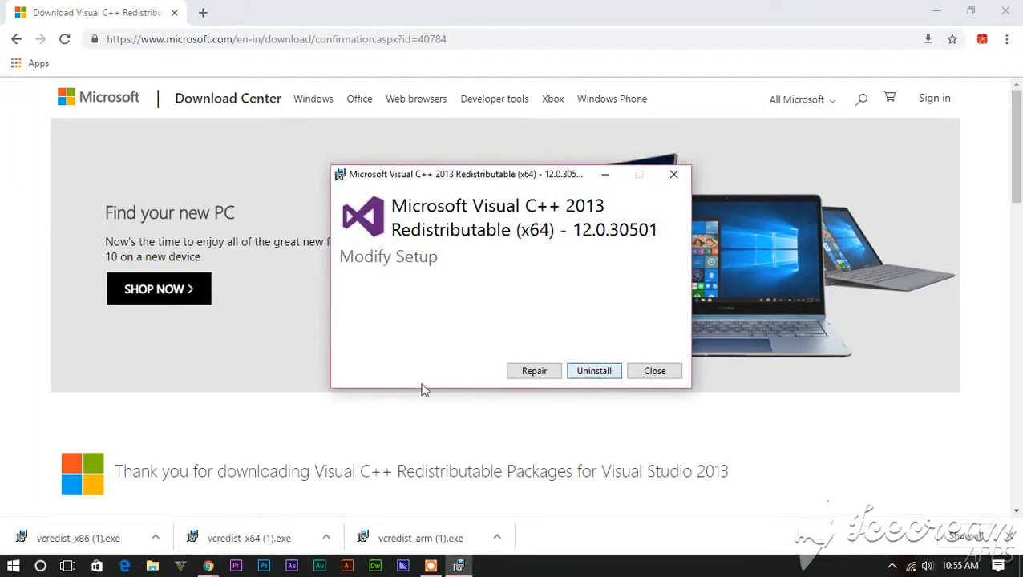
click(534, 370)
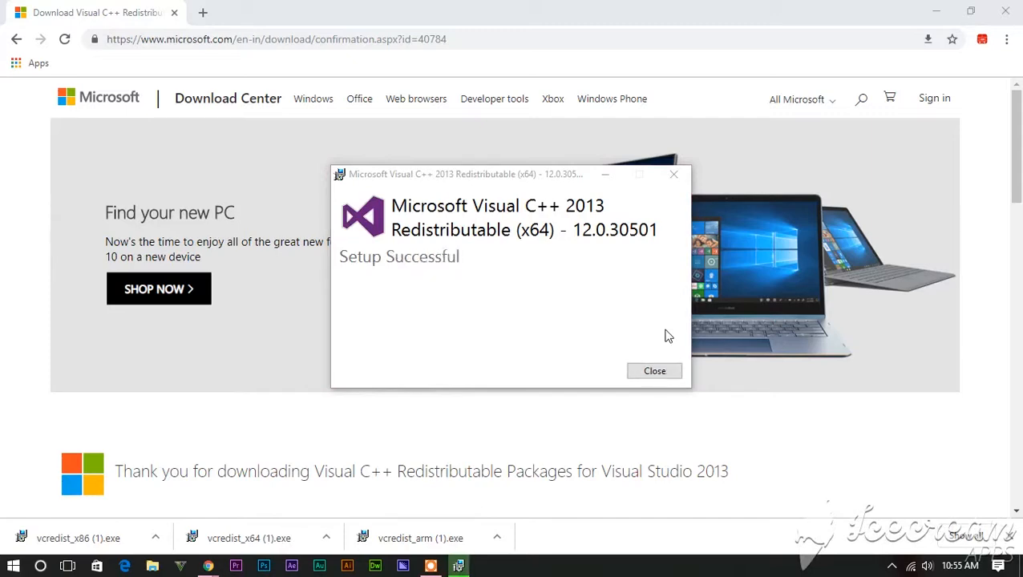
click(654, 370)
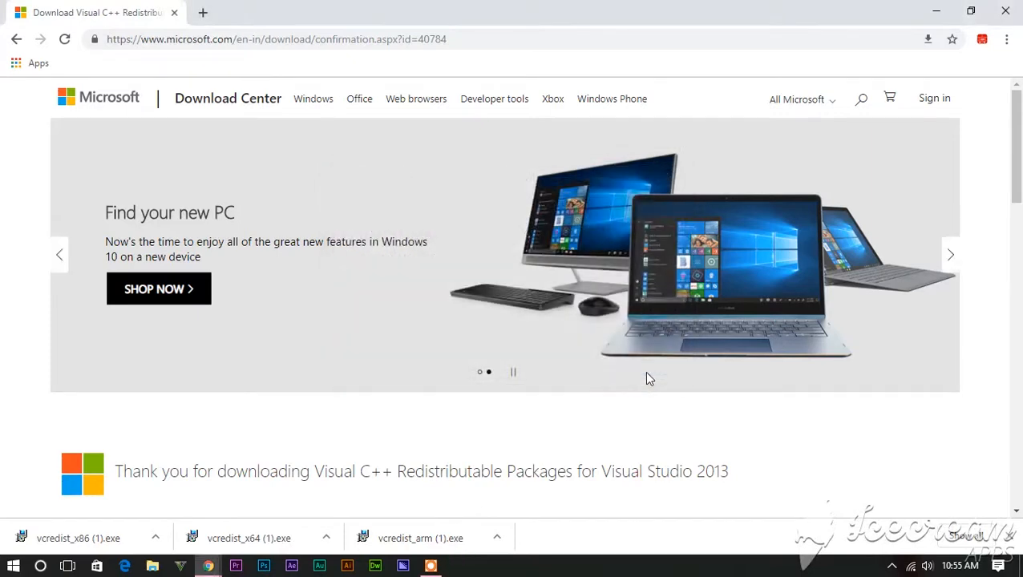
- Run the vcredist_x86 installer and repair it until Setup Successful, then close it
click(78, 539)
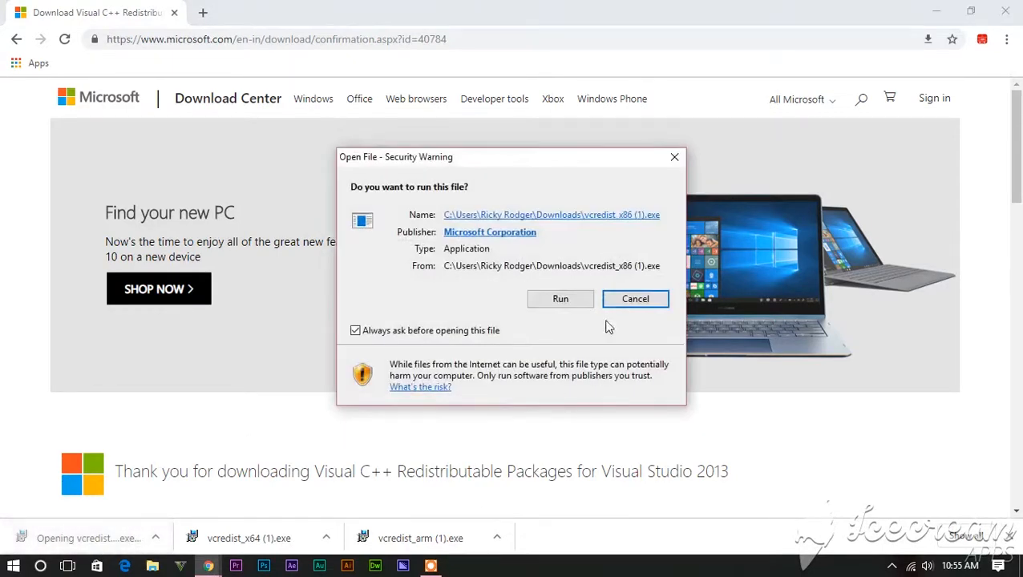
click(561, 299)
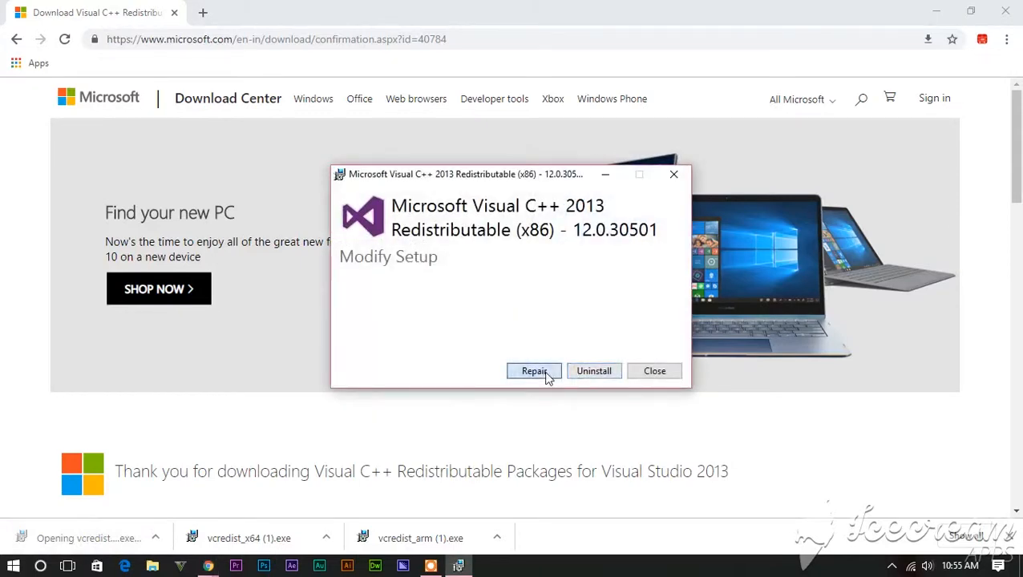
click(534, 370)
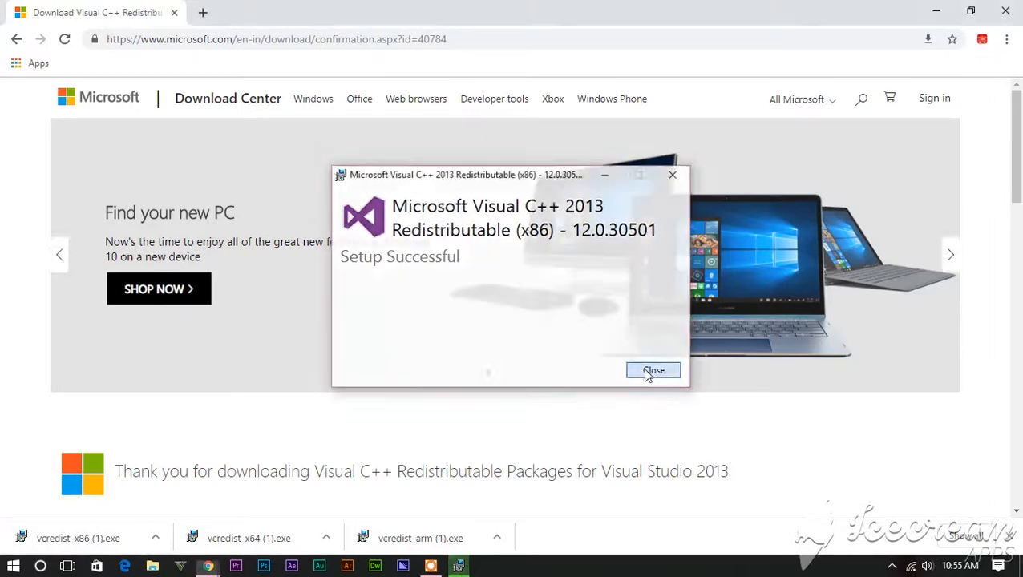
click(654, 370)
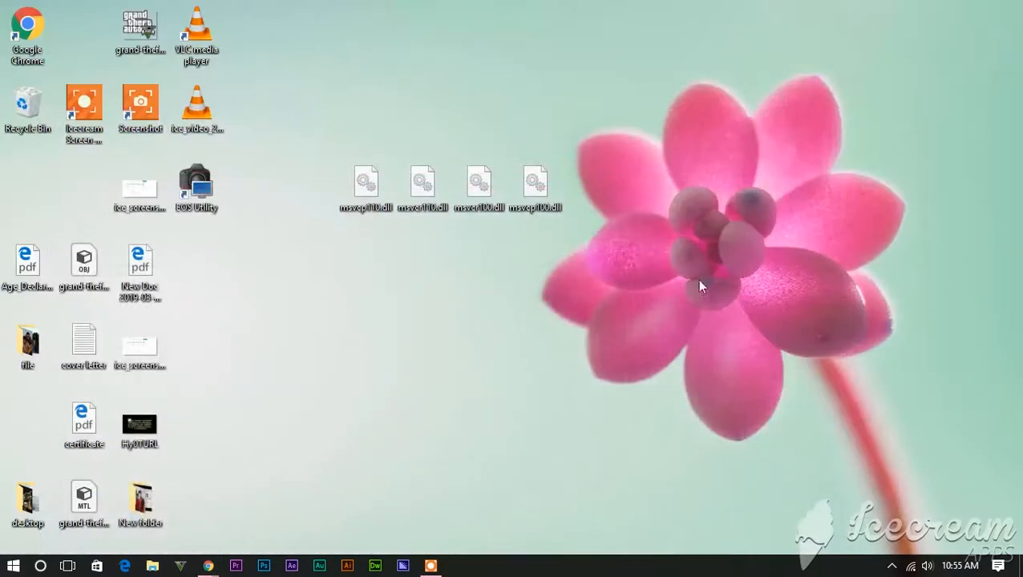
mouse_move(840, 340)
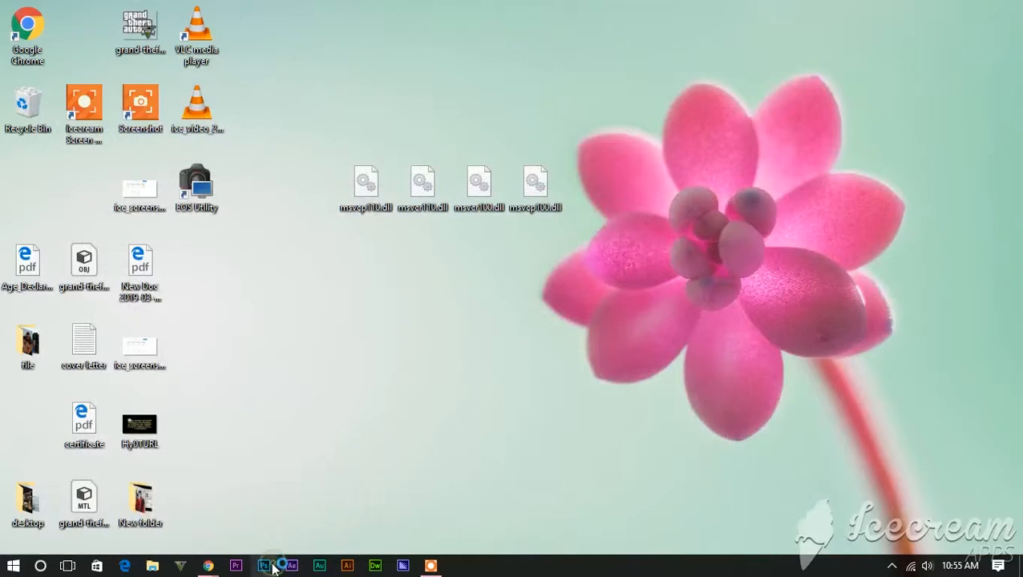
- Launch Photoshop CC from the taskbar so its splash screen initializes without a DLL error
click(263, 566)
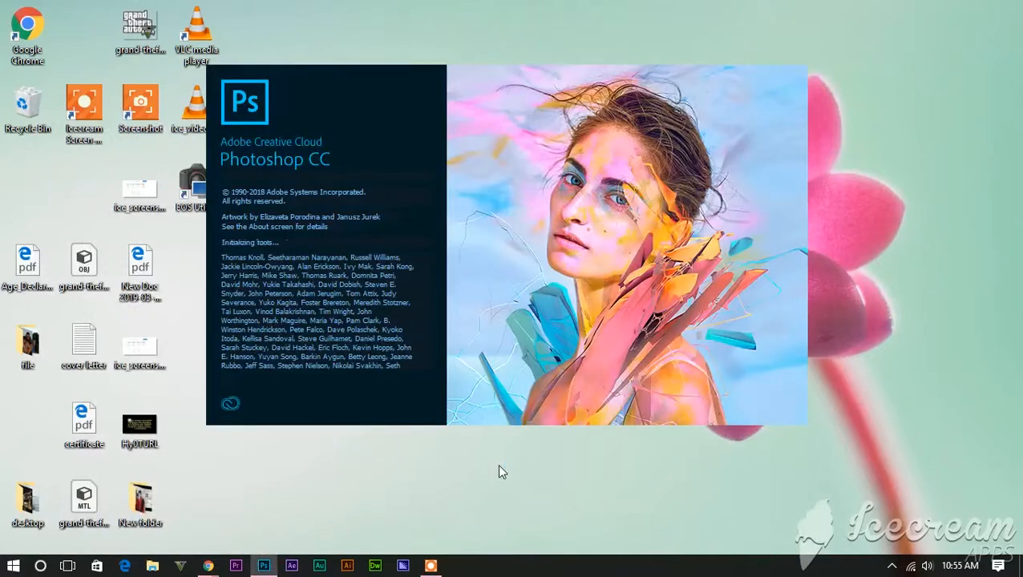
mouse_move(416, 439)
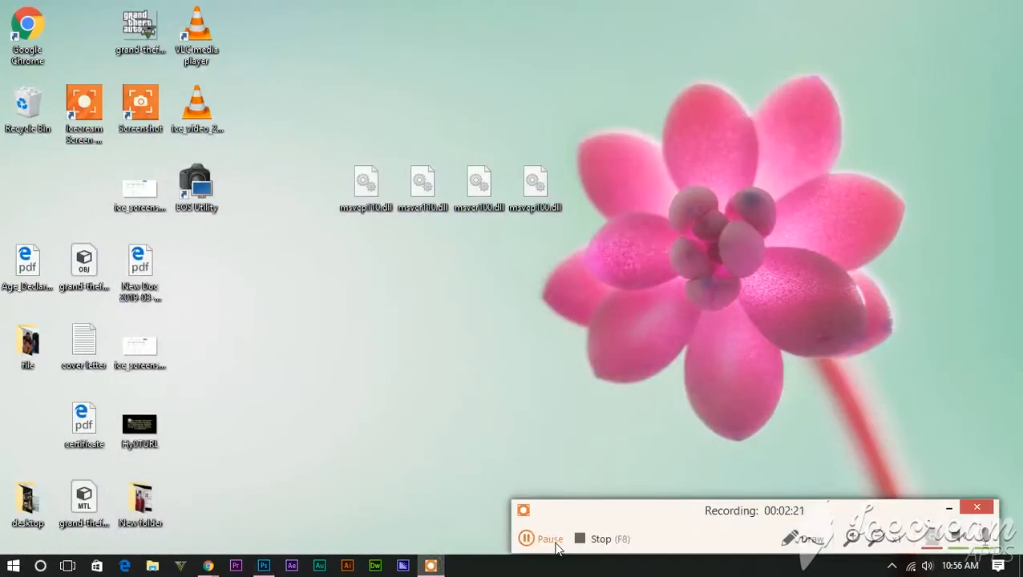
mouse_move(906, 514)
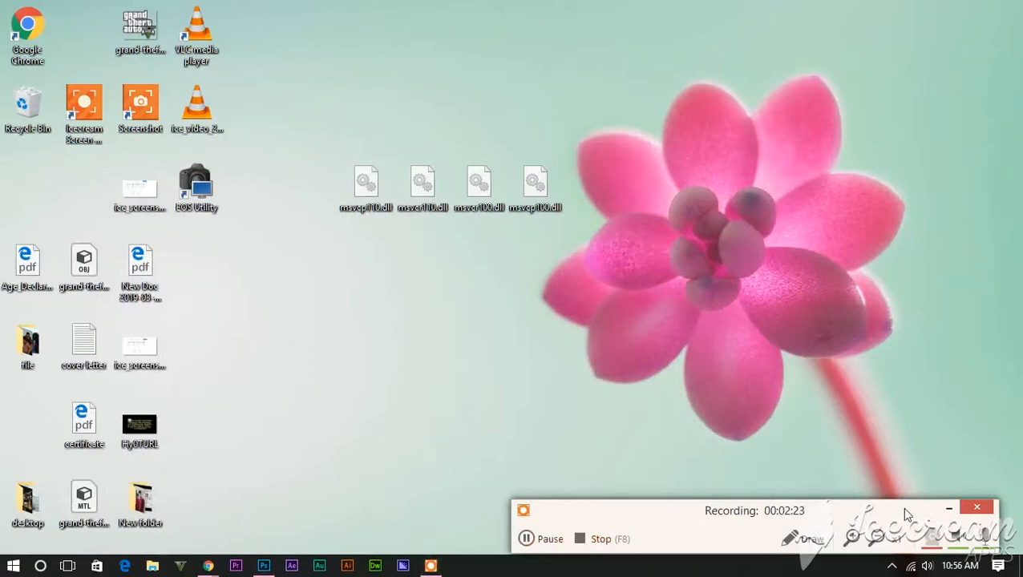